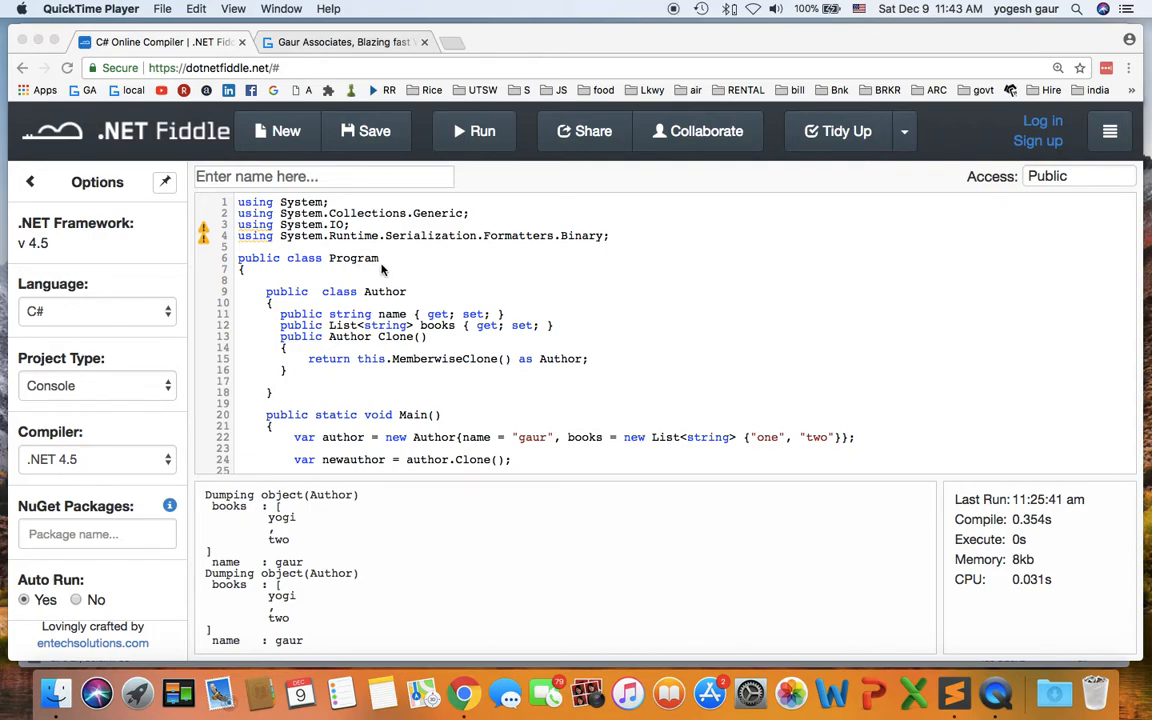
{"action": "mouse_move", "coordinate": [392, 276]}
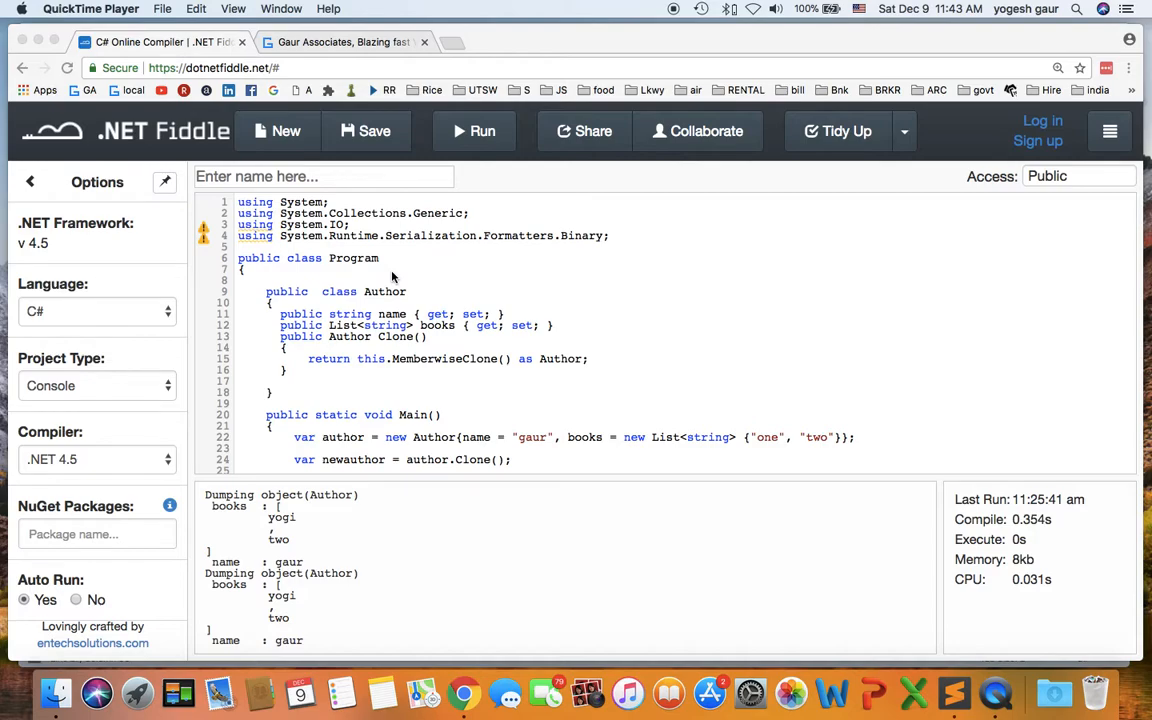
{"action": "mouse_move", "coordinate": [408, 278]}
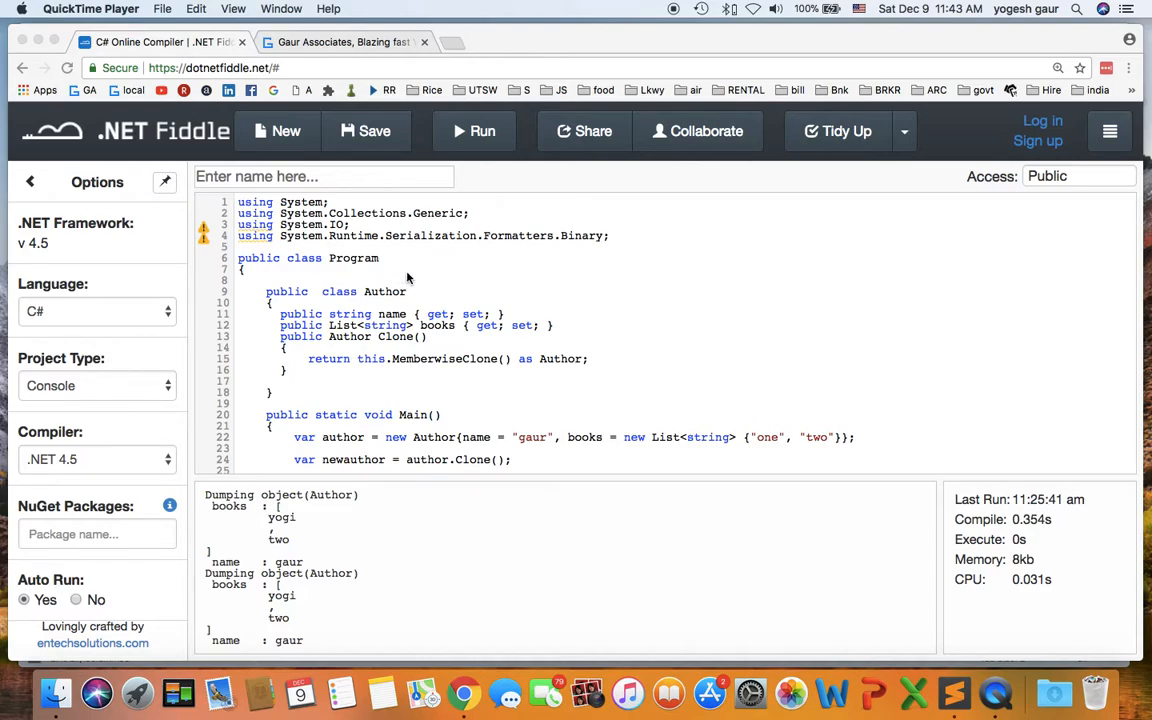
{"action": "mouse_move", "coordinate": [408, 280]}
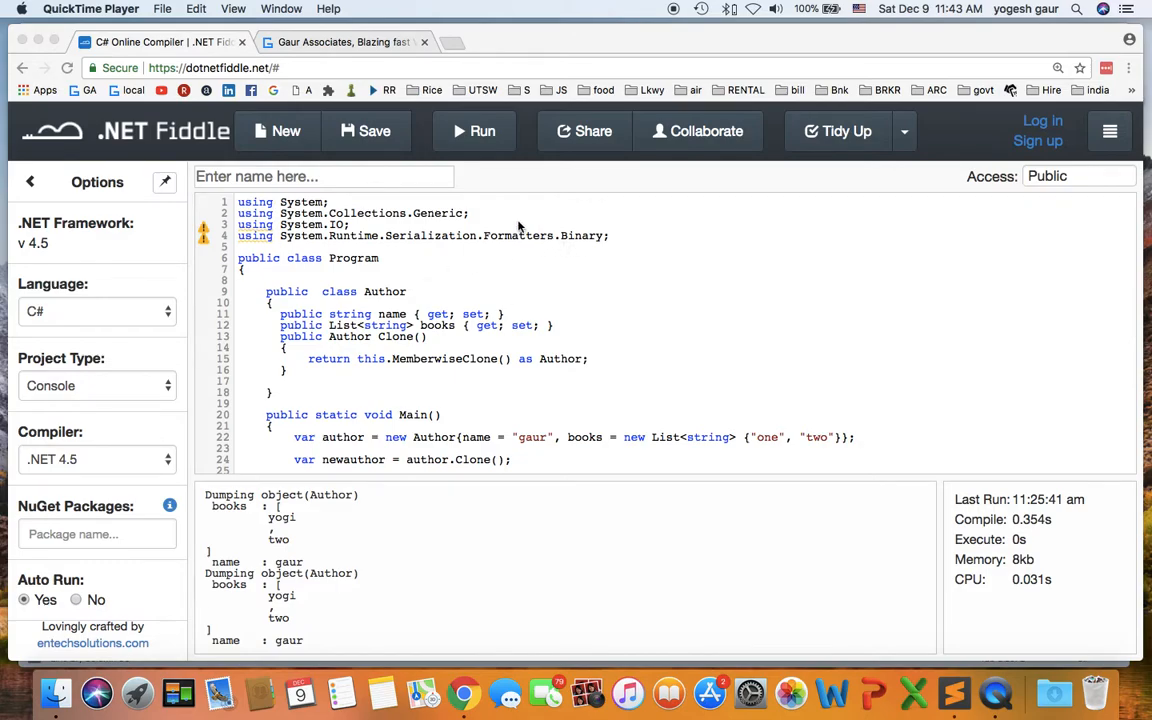
Review the existing code and output, pointing out yogi in the second object dump.
{"action": "left_click", "coordinate": [344, 42]}
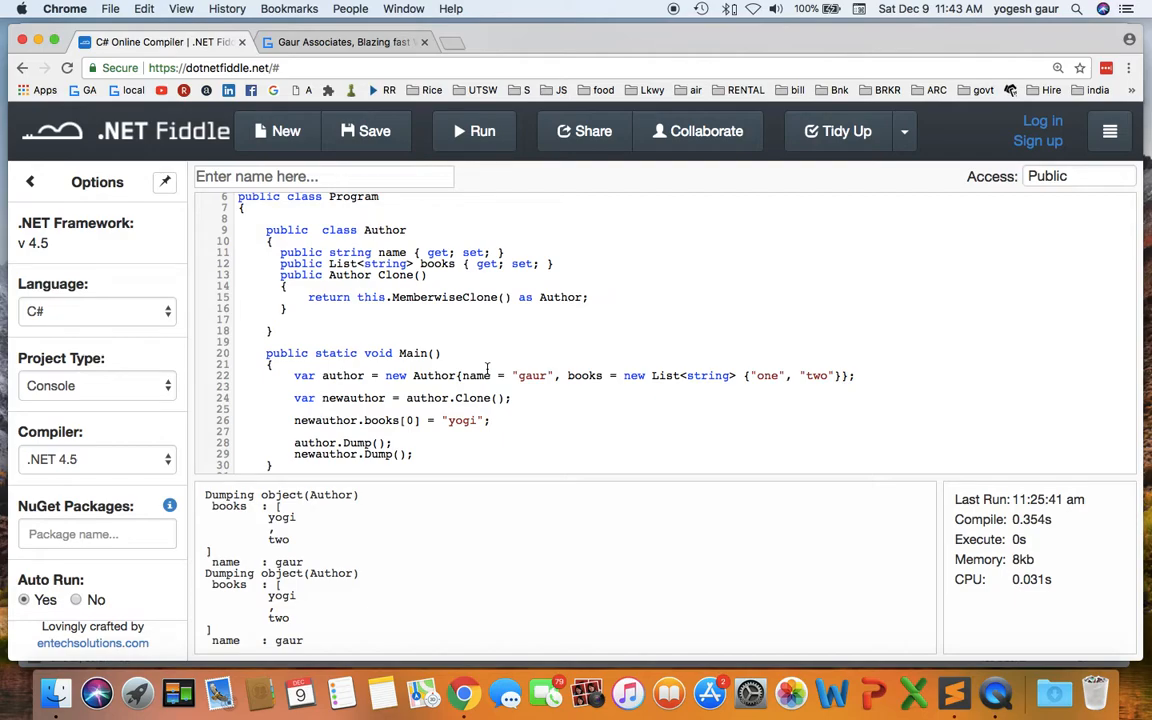
{"action": "double_click", "coordinate": [384, 228]}
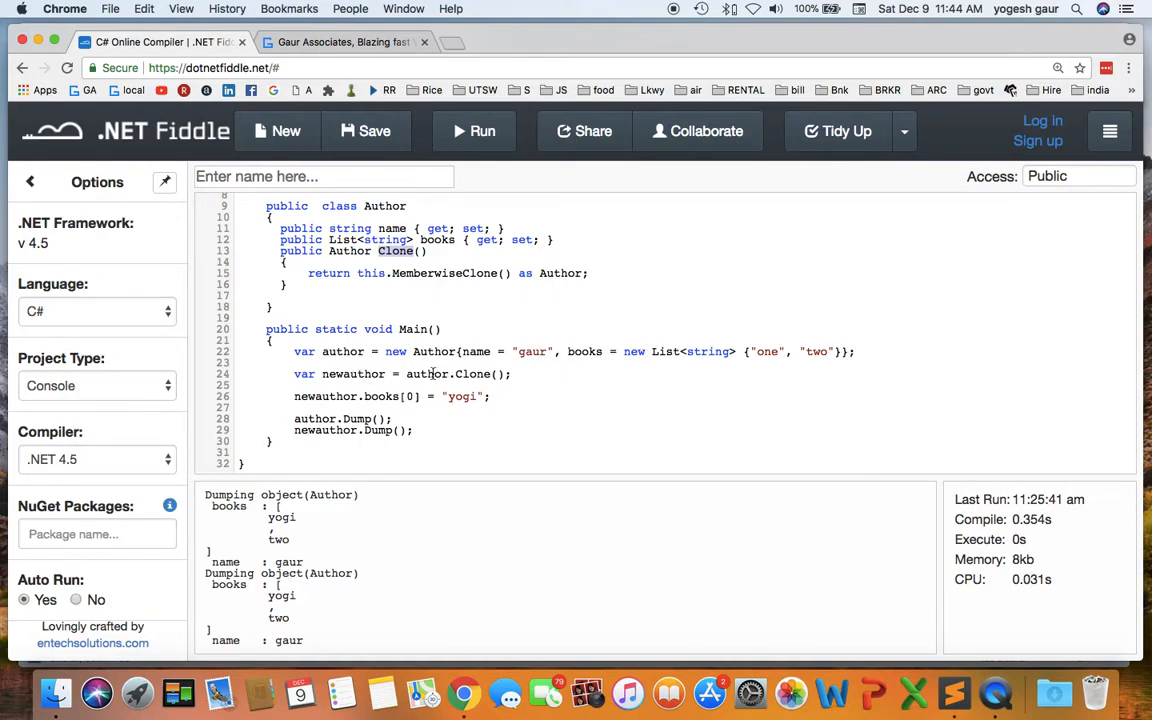
{"action": "double_click", "coordinate": [428, 374]}
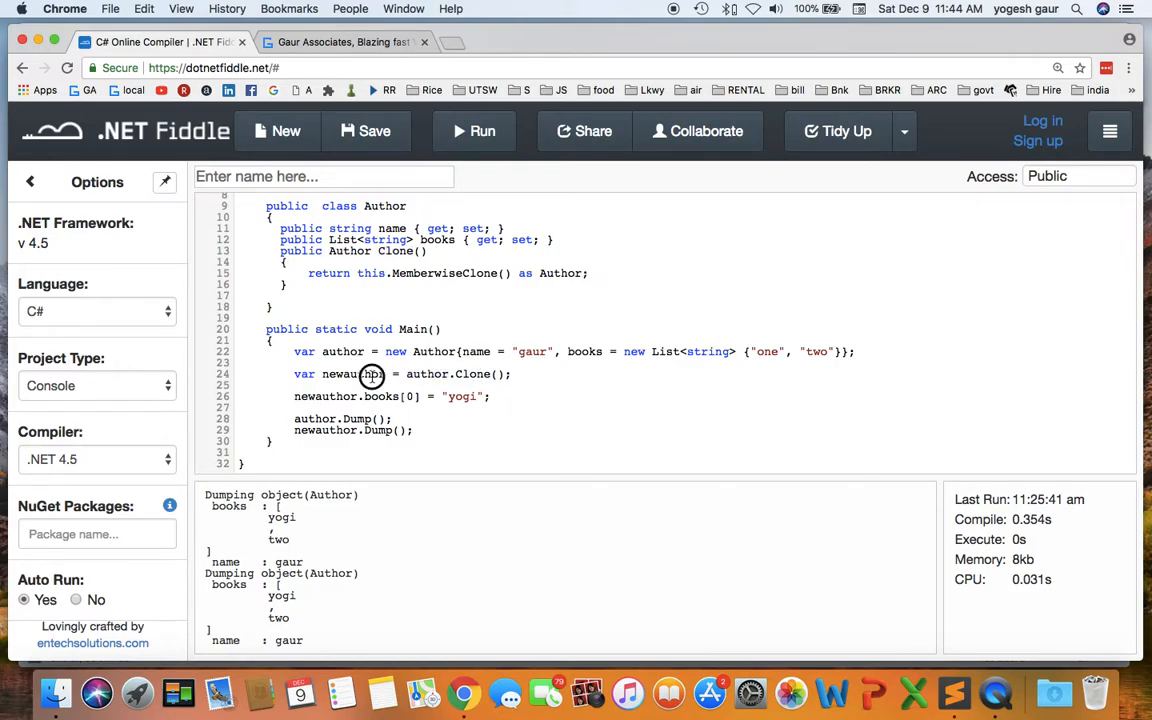
{"action": "double_click", "coordinate": [340, 374]}
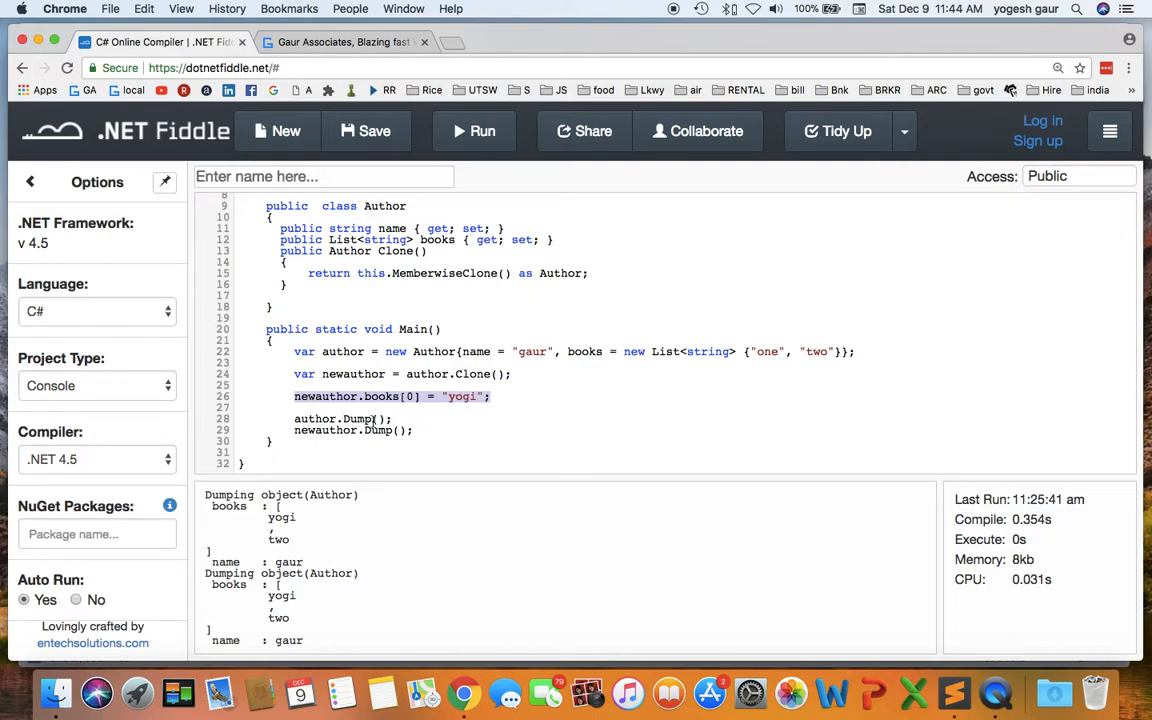
{"action": "mouse_move", "coordinate": [476, 492]}
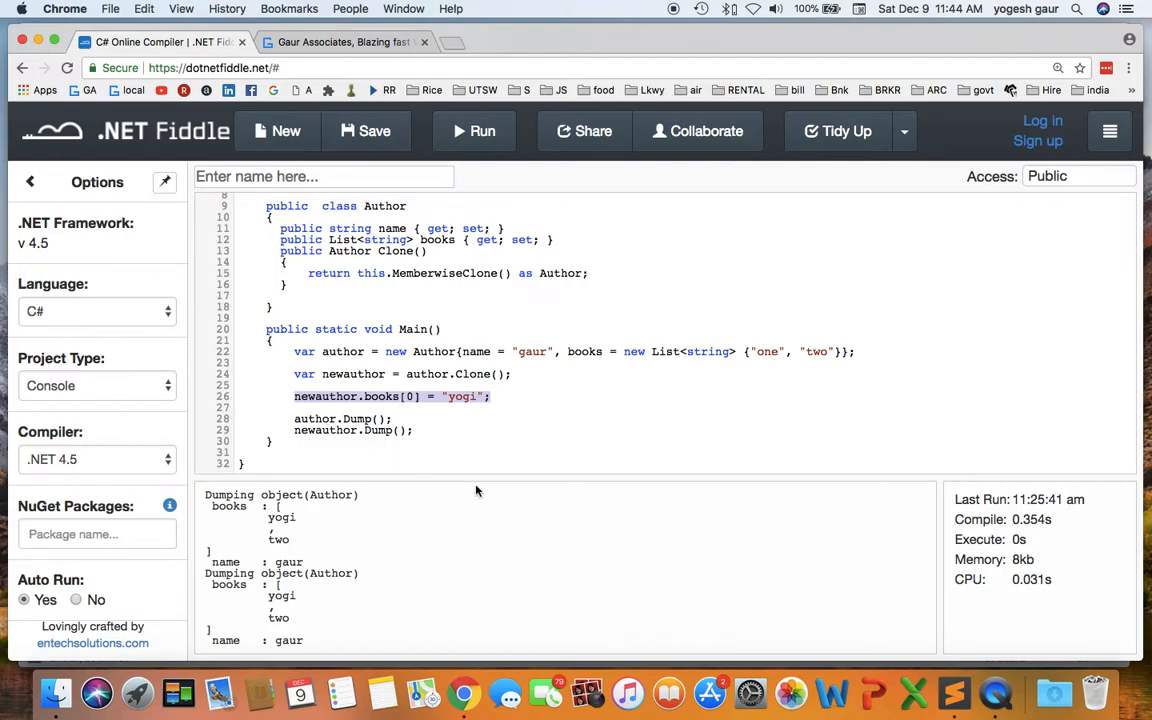
{"action": "mouse_move", "coordinate": [308, 536]}
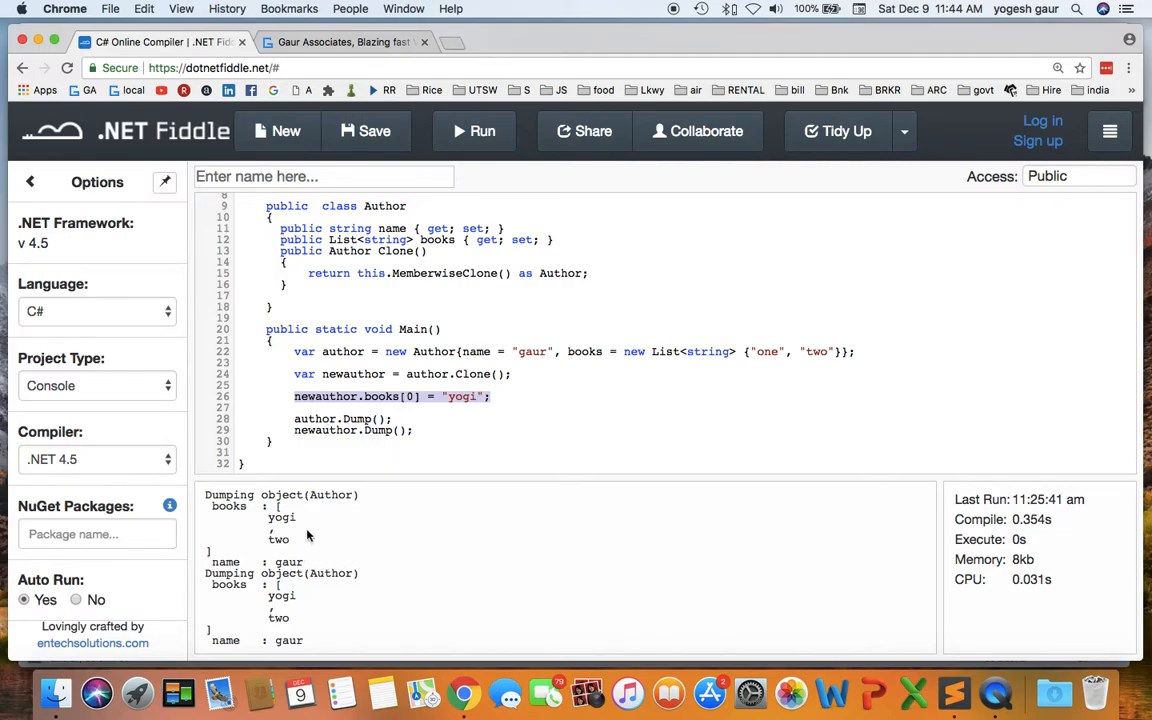
{"action": "mouse_move", "coordinate": [388, 584]}
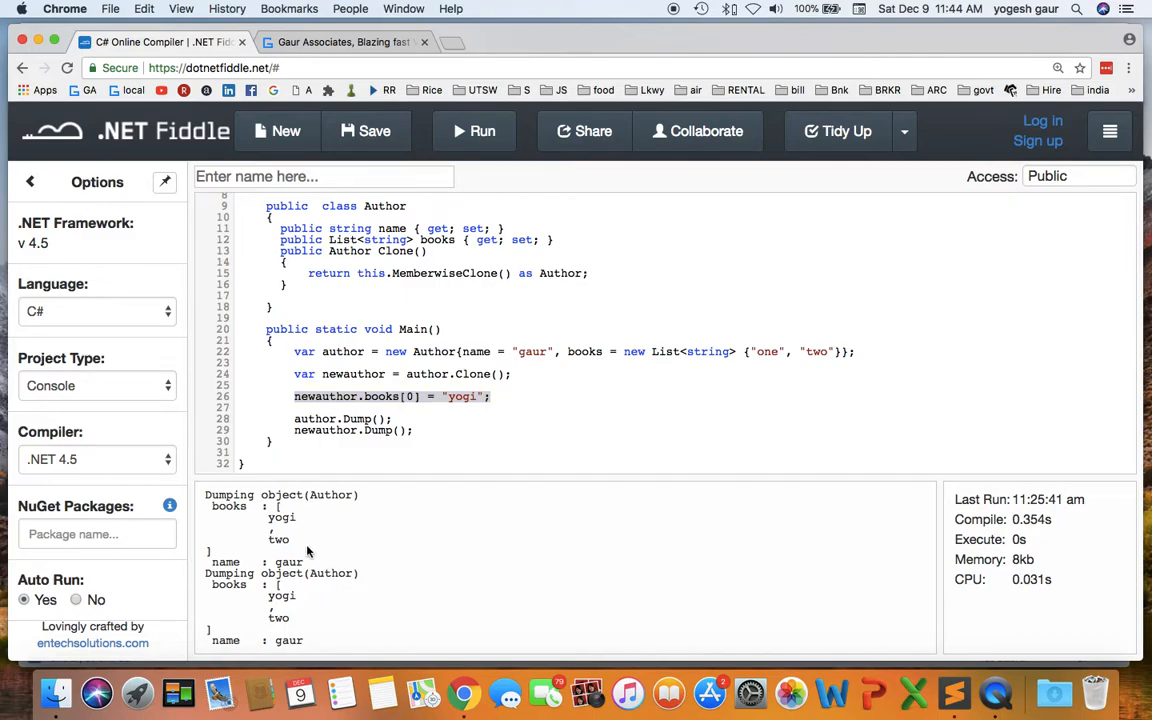
{"action": "double_click", "coordinate": [282, 516]}
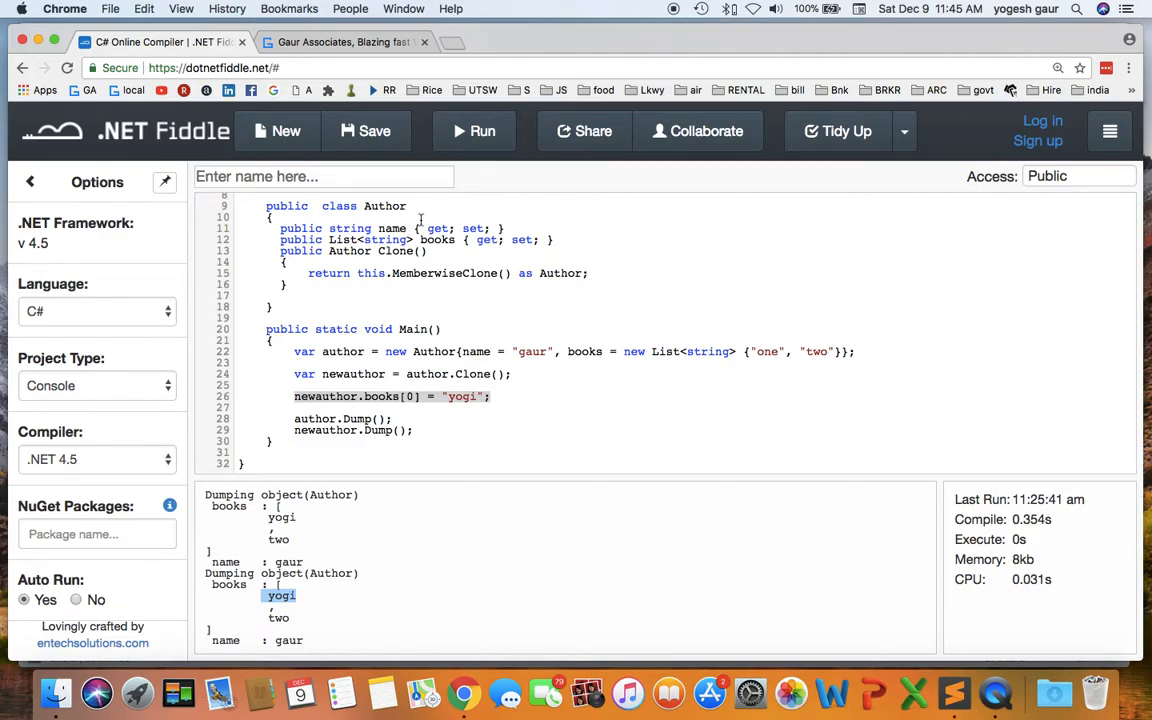
{"action": "mouse_move", "coordinate": [412, 314]}
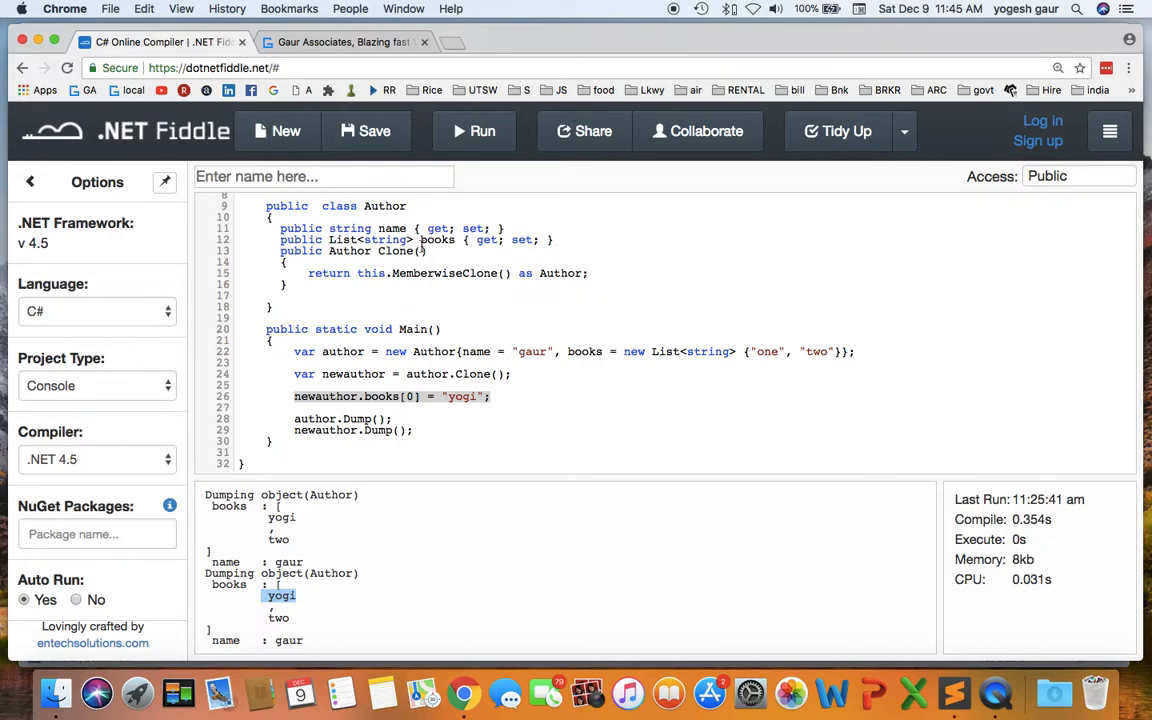
{"action": "mouse_move", "coordinate": [628, 428]}
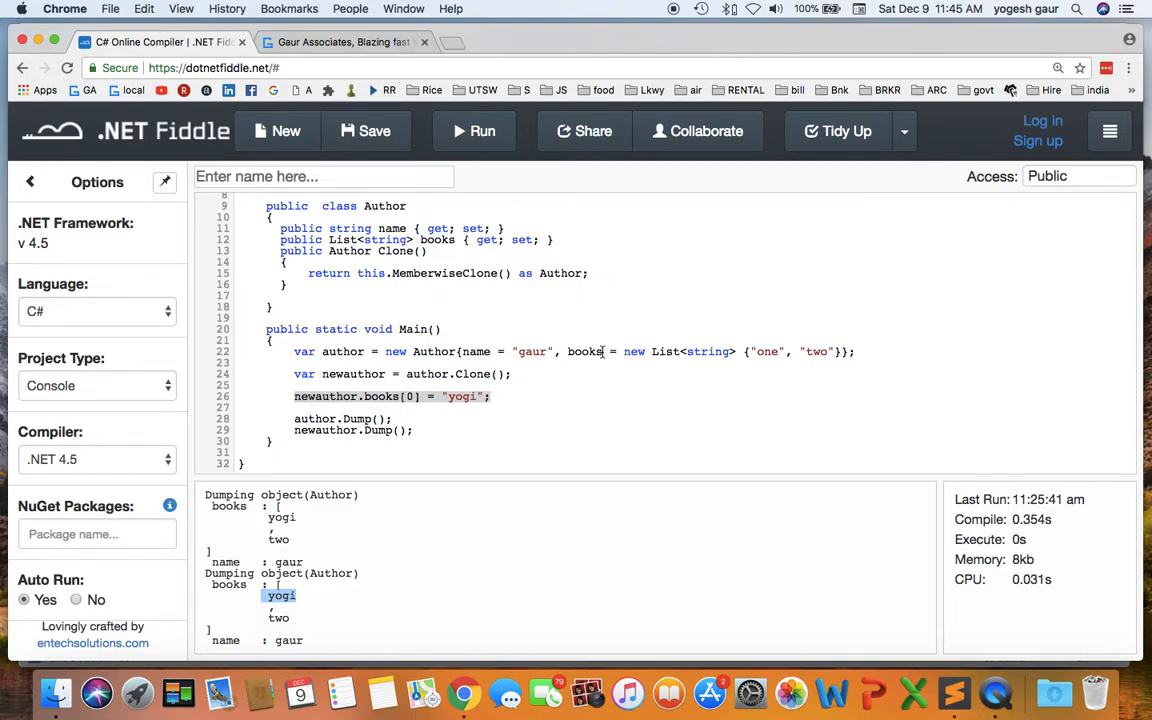
{"action": "mouse_move", "coordinate": [604, 356]}
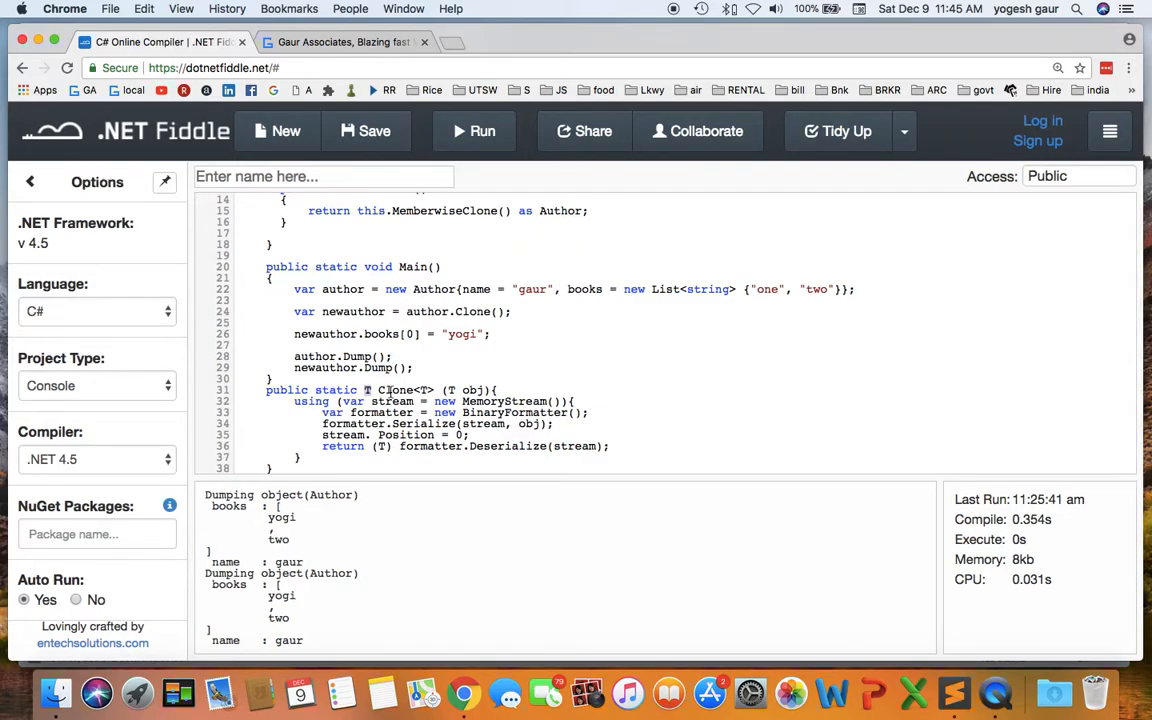
Add the generic static T Clone<T>(T obj) using MemoryStream and BinaryFormatter, then rerun.
{"action": "double_click", "coordinate": [396, 390]}
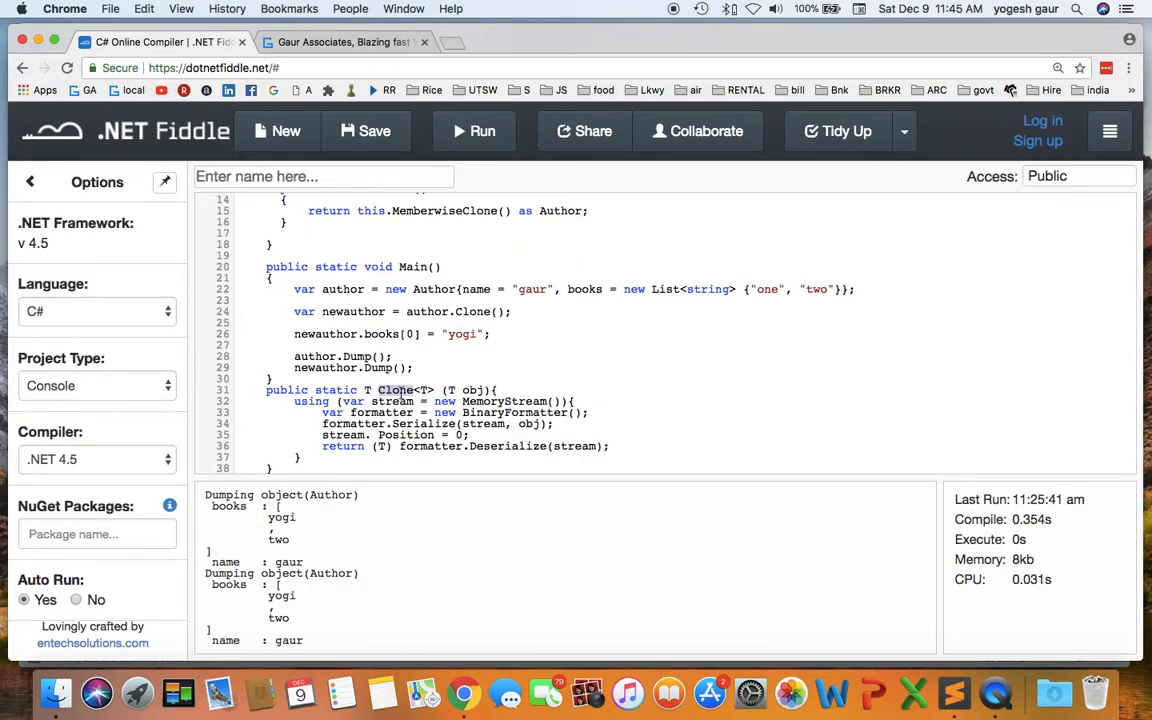
{"action": "left_click", "coordinate": [480, 132]}
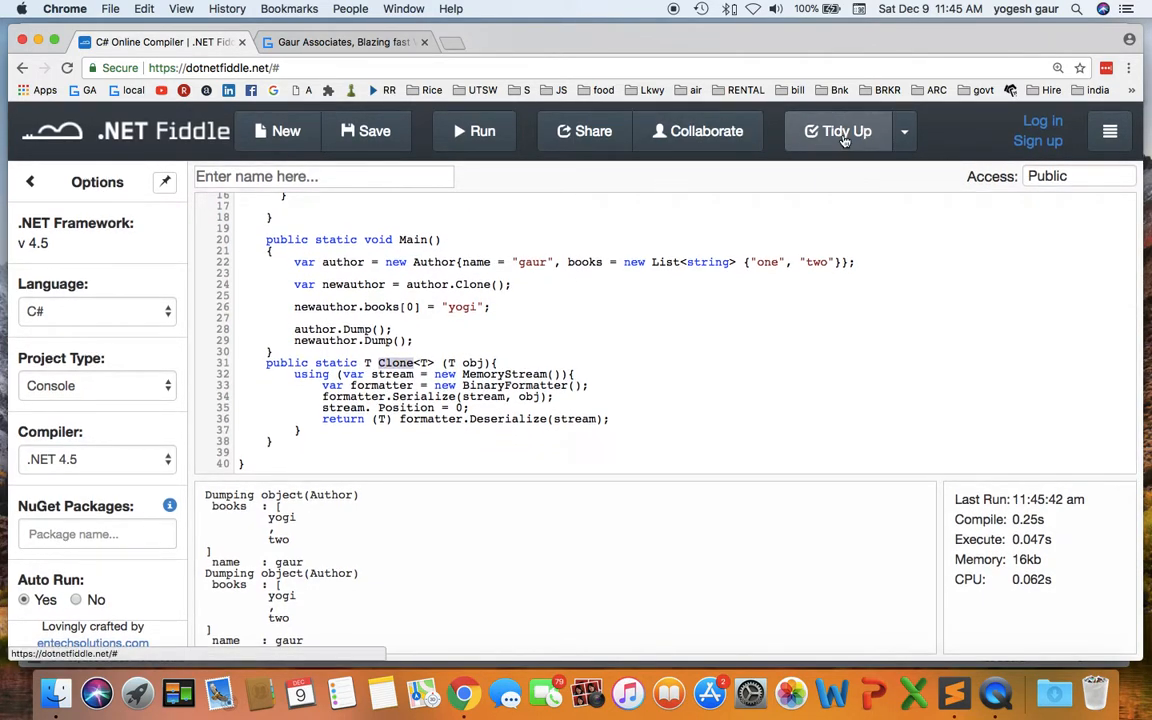
{"action": "left_click", "coordinate": [838, 132]}
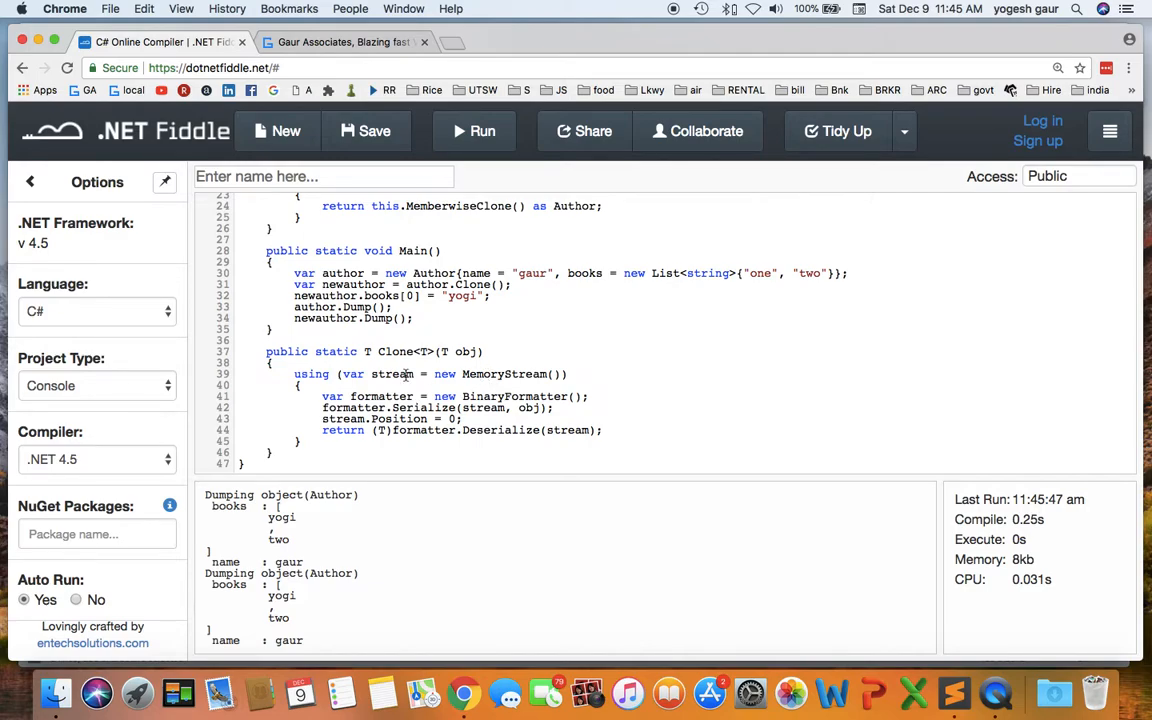
{"action": "double_click", "coordinate": [392, 374]}
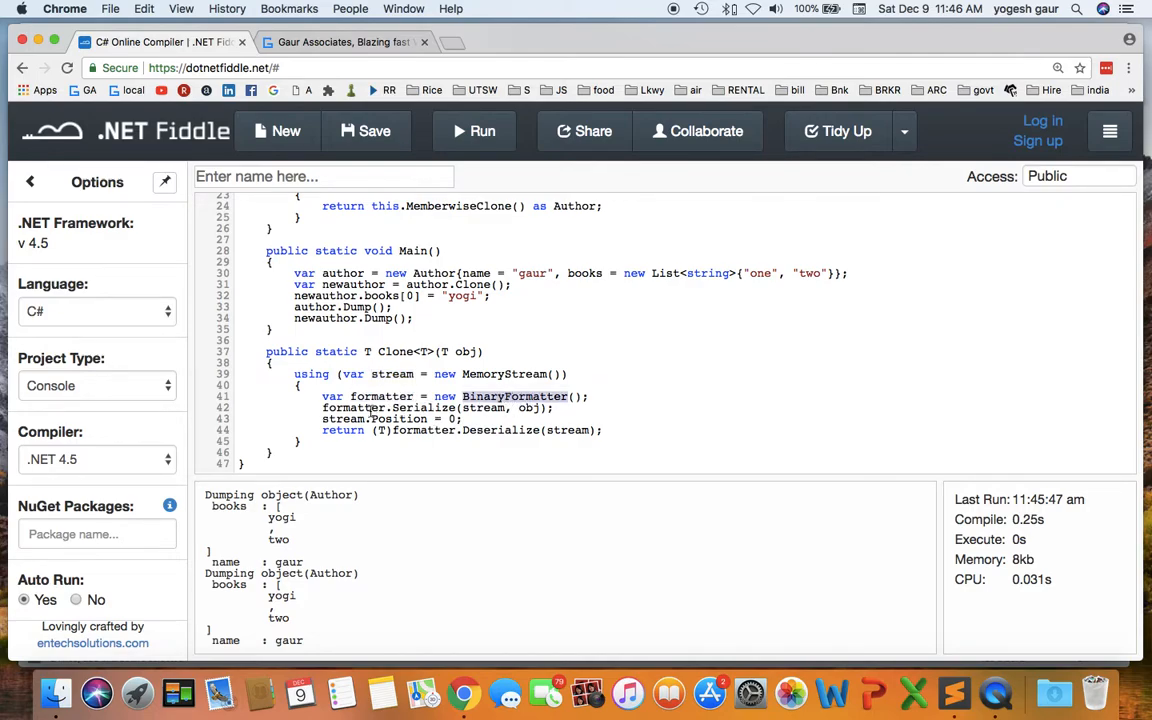
{"action": "double_click", "coordinate": [484, 408]}
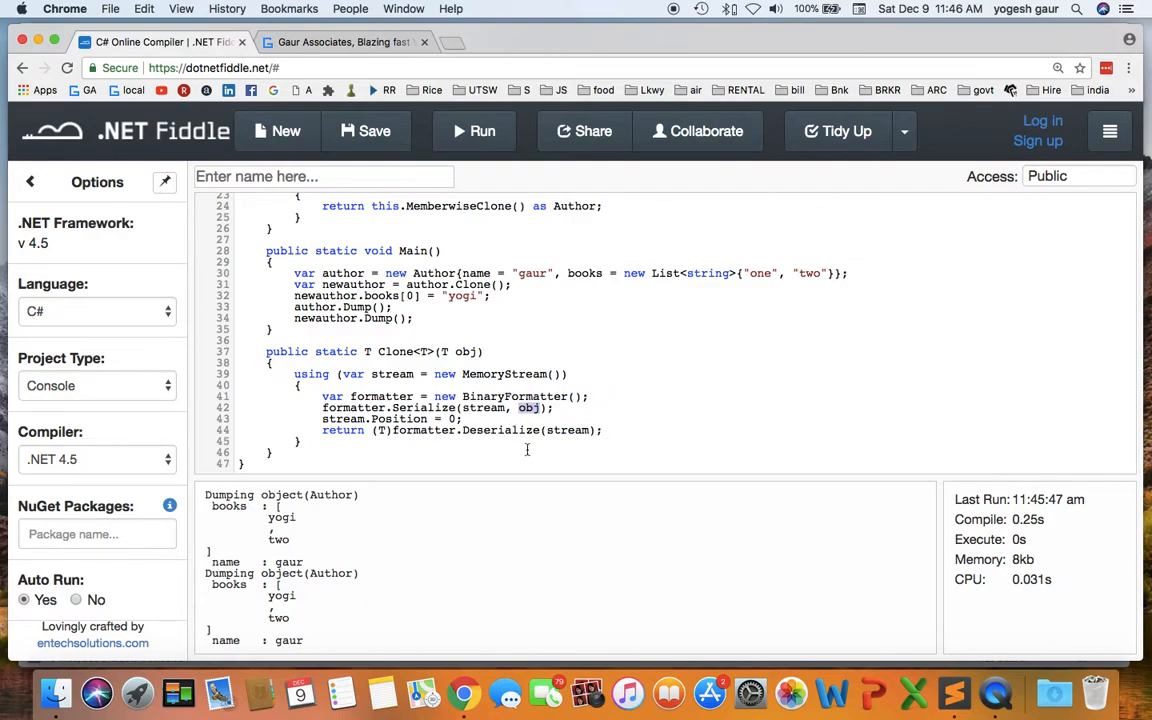
{"action": "double_click", "coordinate": [424, 430]}
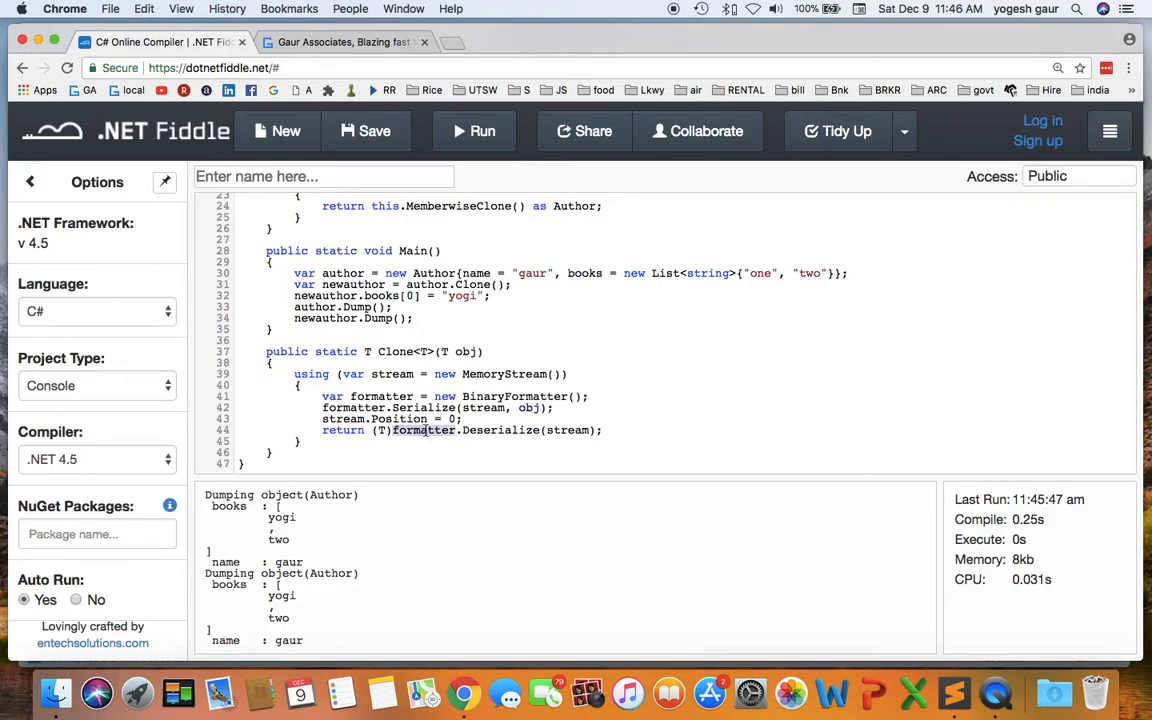
{"action": "double_click", "coordinate": [424, 430]}
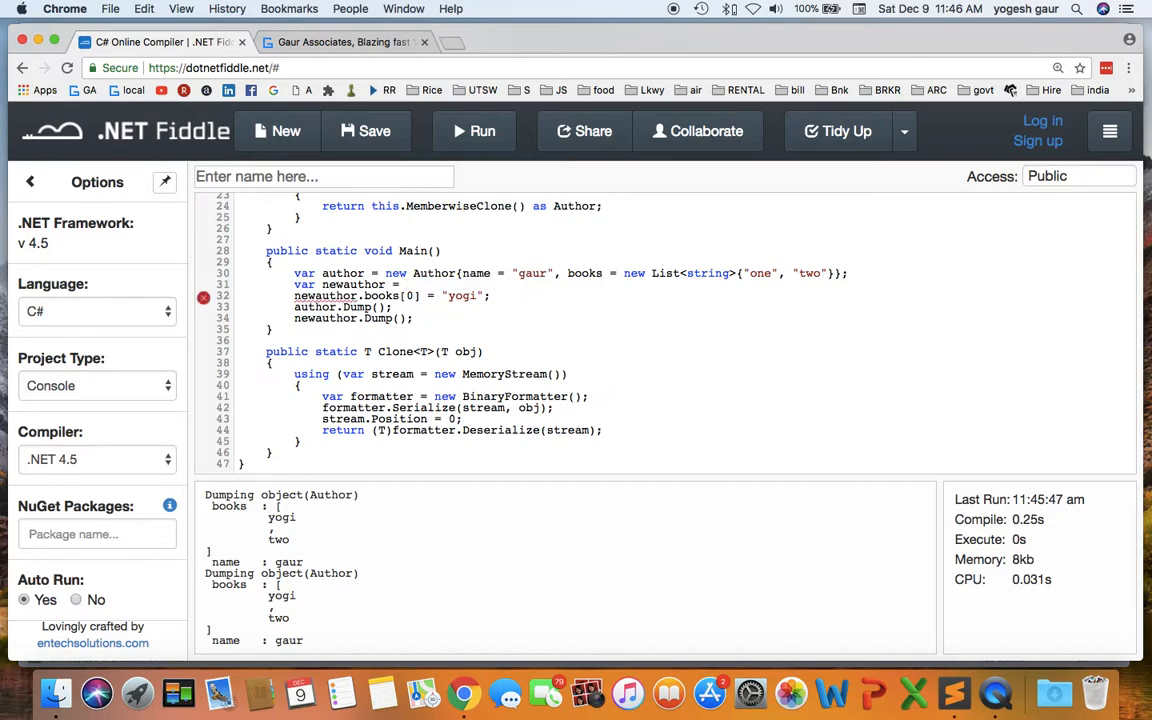
Assign newauthor from Clone<Author>(author); and run, hitting a serialization exception.
{"action": "type", "text": "Clone<"}
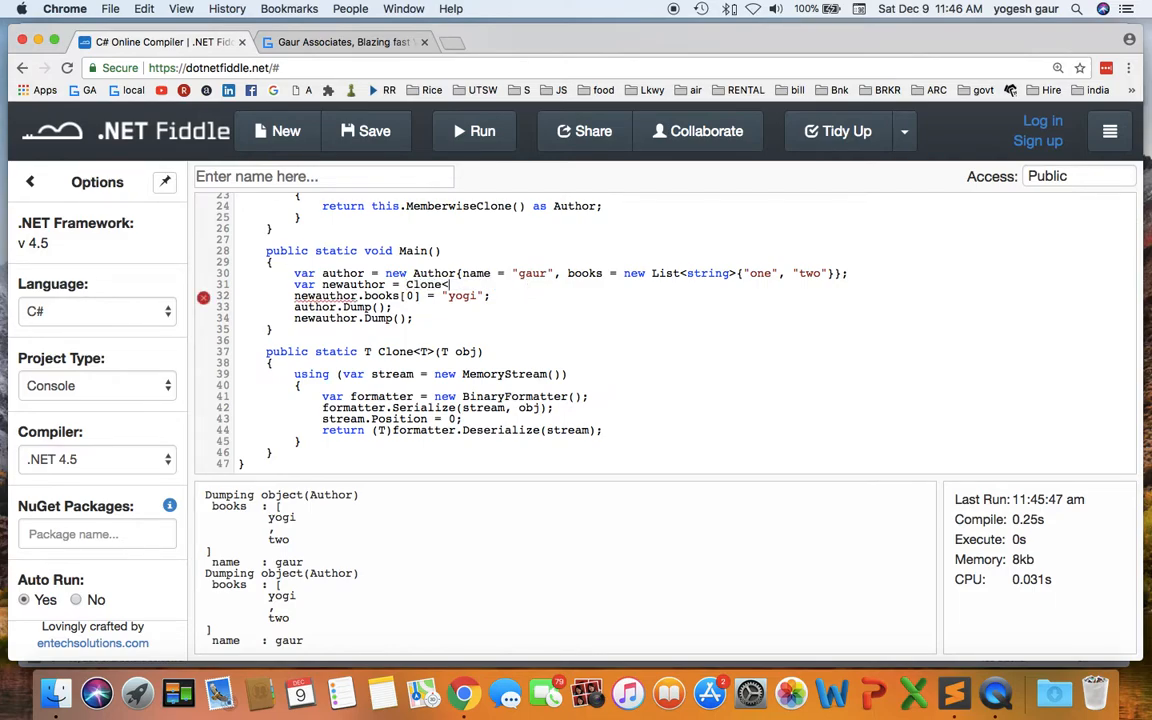
{"action": "type", "text": "Author"}
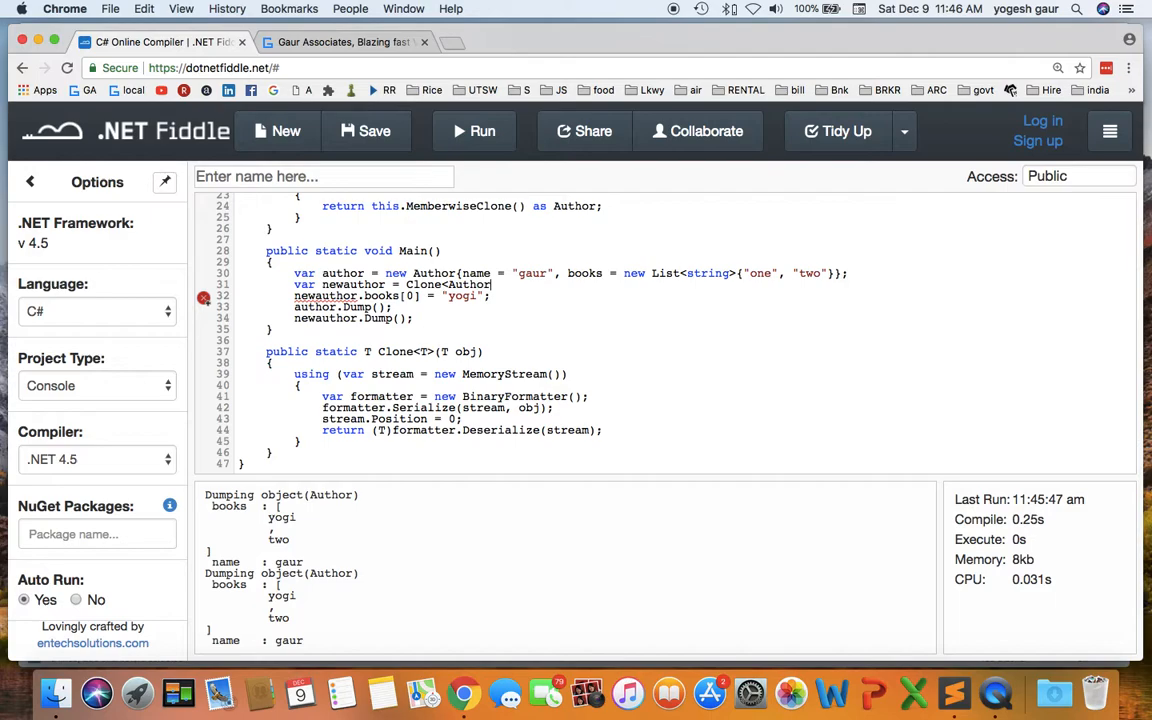
{"action": "type", "text": "("}
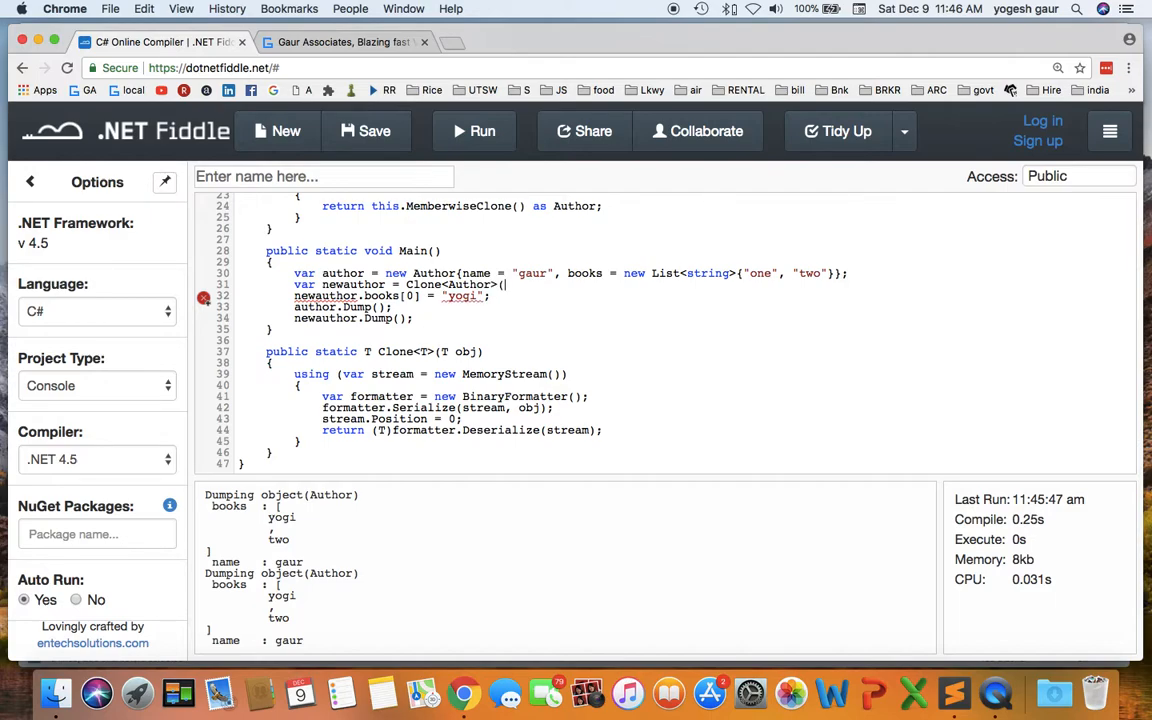
{"action": "type", "text": "author);"}
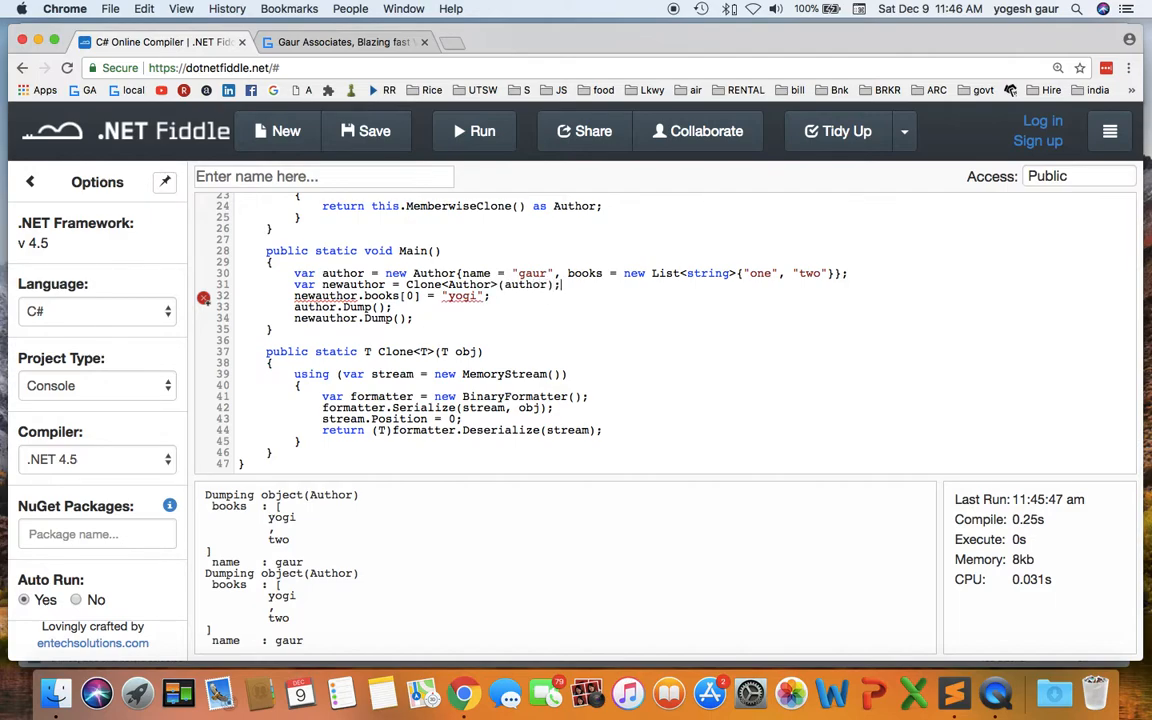
{"action": "left_click", "coordinate": [482, 132]}
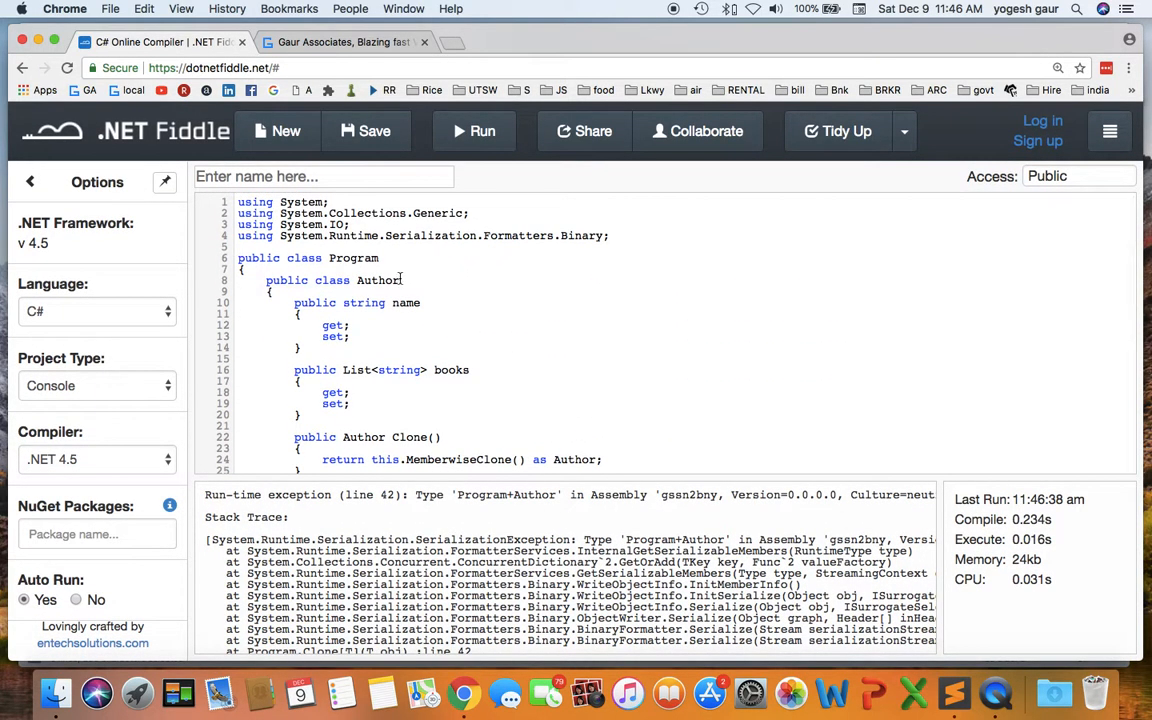
{"action": "mouse_move", "coordinate": [318, 270]}
{"action": "type", "text": "[Serializable["}
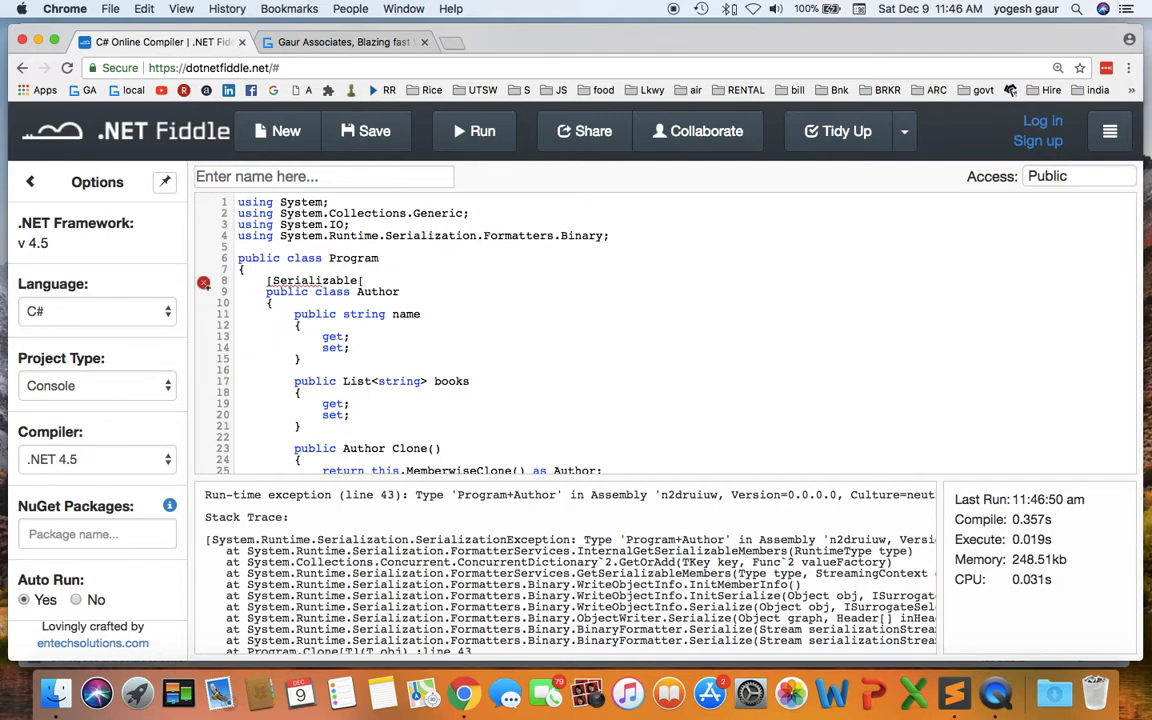
Rerun after adding [Serializable] above public class Author; the clone now shows yogi.
{"action": "left_click", "coordinate": [474, 132]}
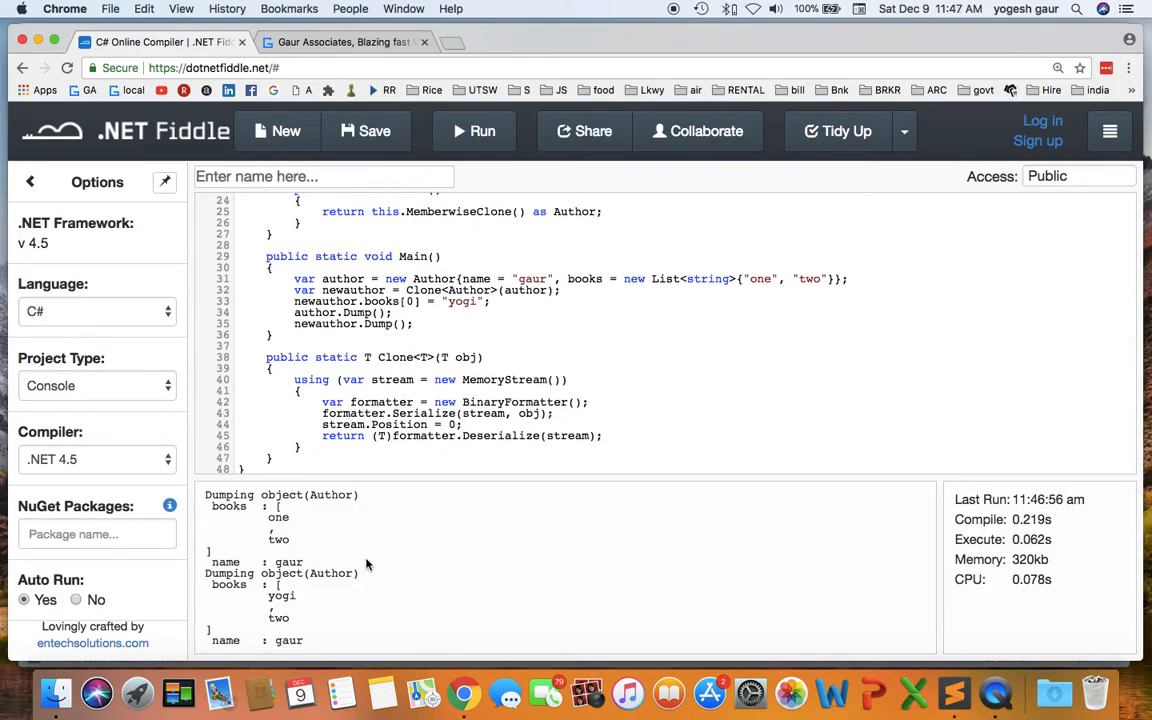
Point out the original's unchanged 'one' versus the copy's 'yogi', then switch to the Gaur Associates site.
{"action": "double_click", "coordinate": [278, 516]}
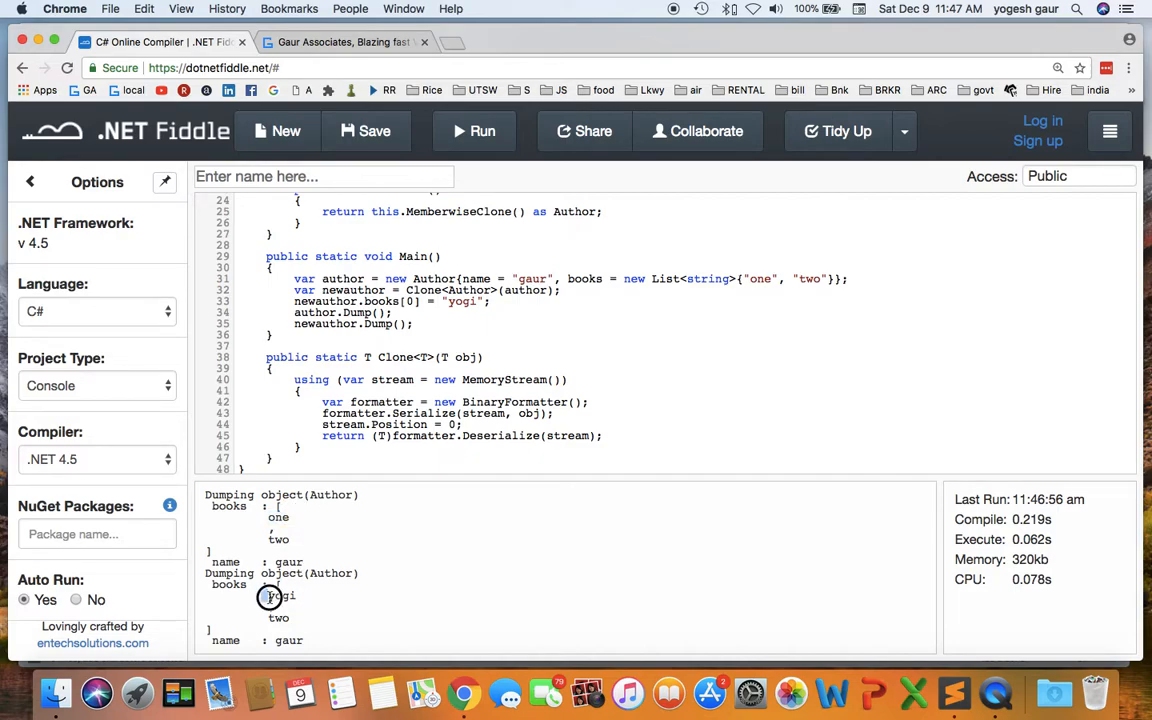
{"action": "double_click", "coordinate": [280, 596]}
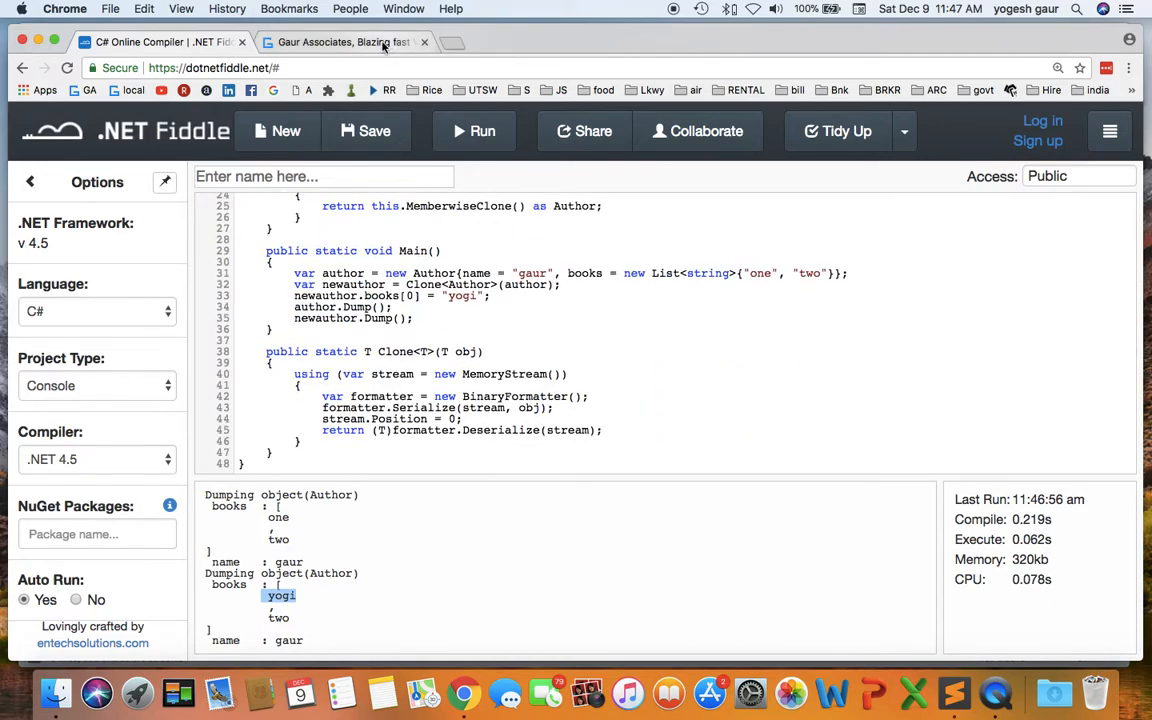
{"action": "left_click", "coordinate": [344, 42]}
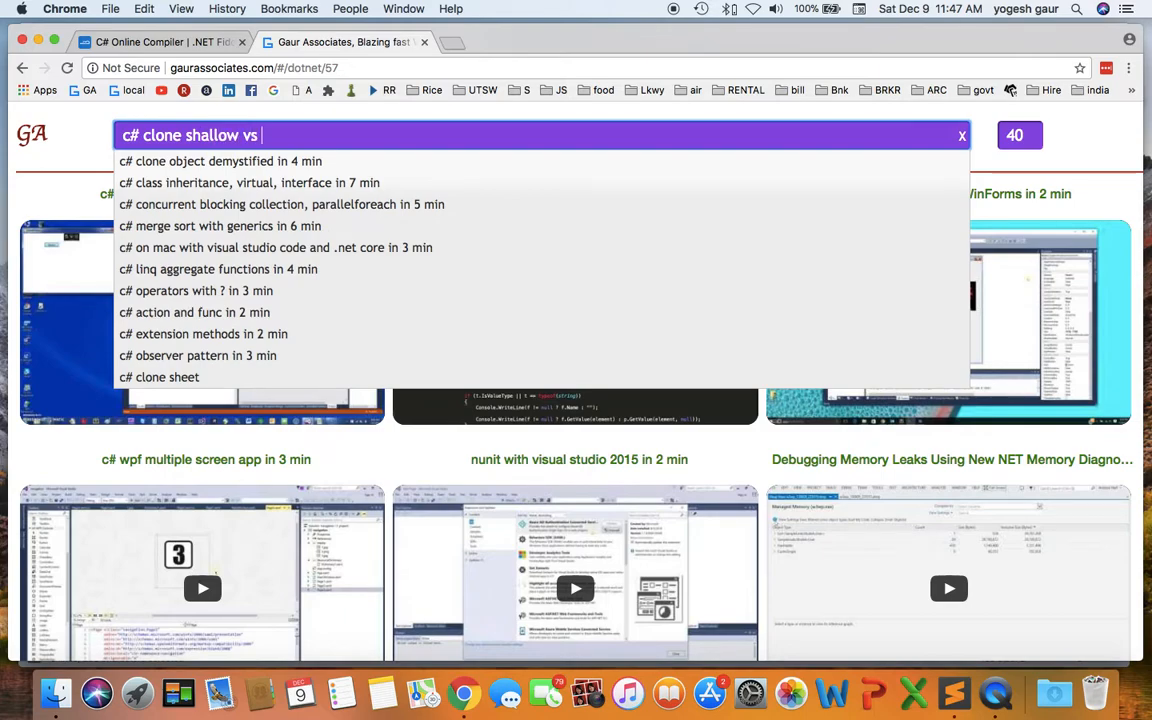
Complete the site search to read 'c# clone shallow vs deep copy'.
{"action": "type", "text": "dee"}
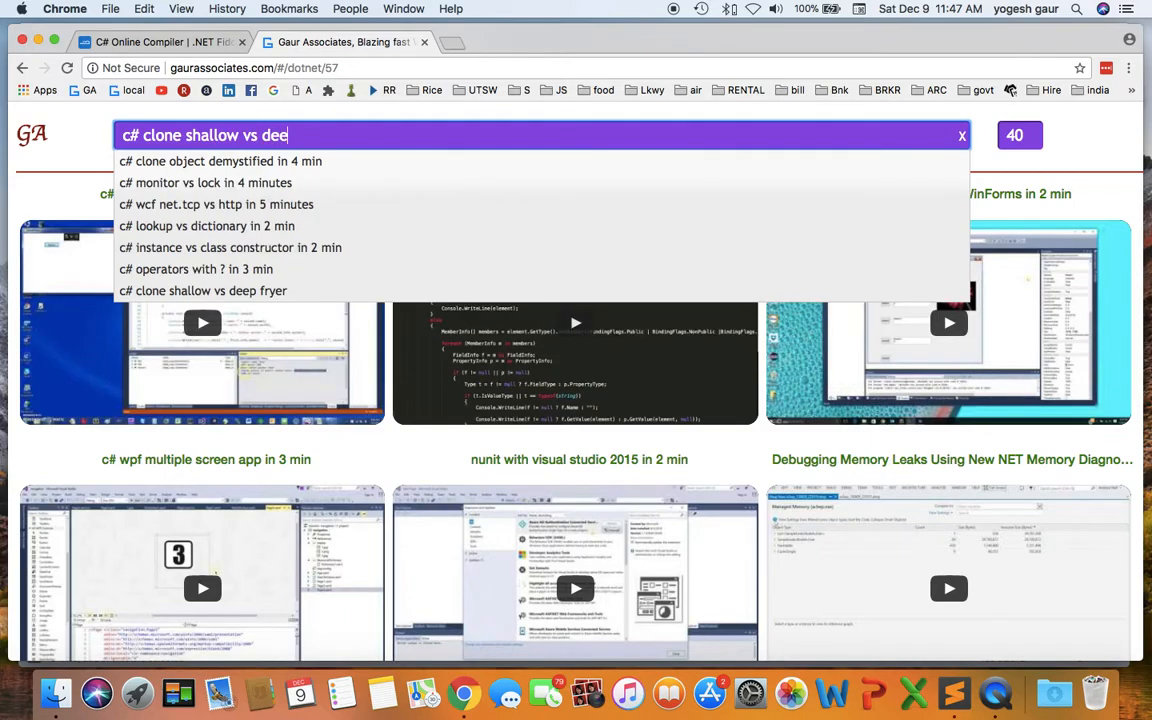
{"action": "type", "text": "p copy"}
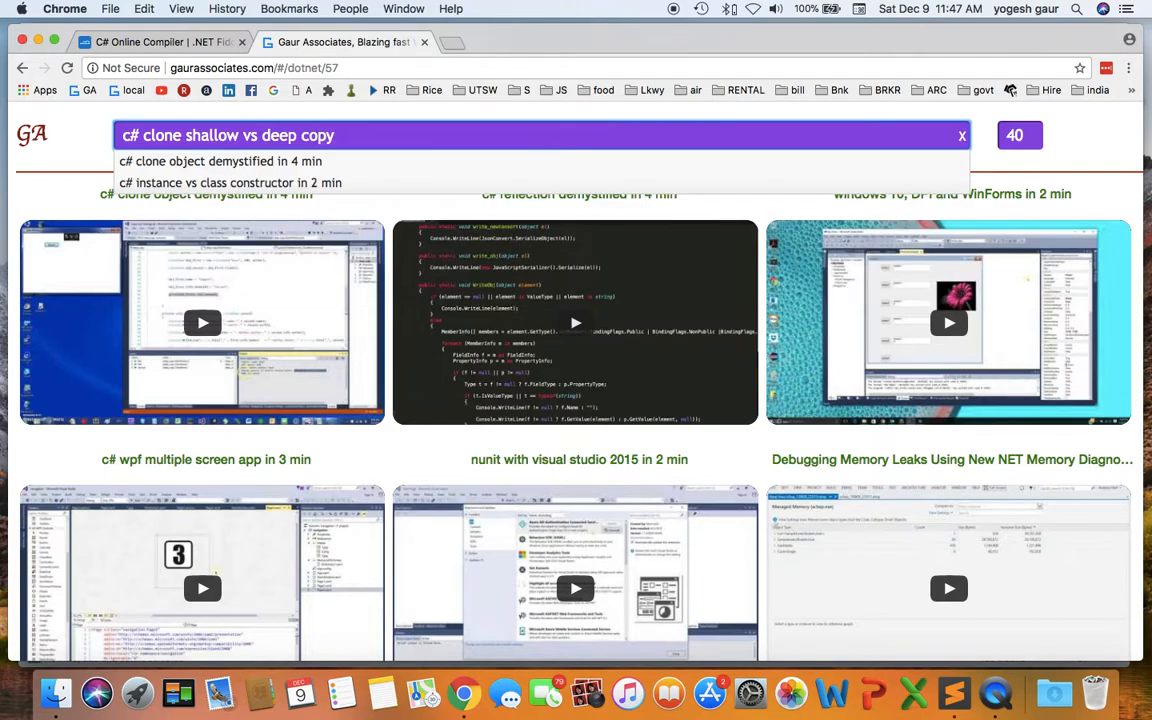
{"action": "mouse_move", "coordinate": [668, 38]}
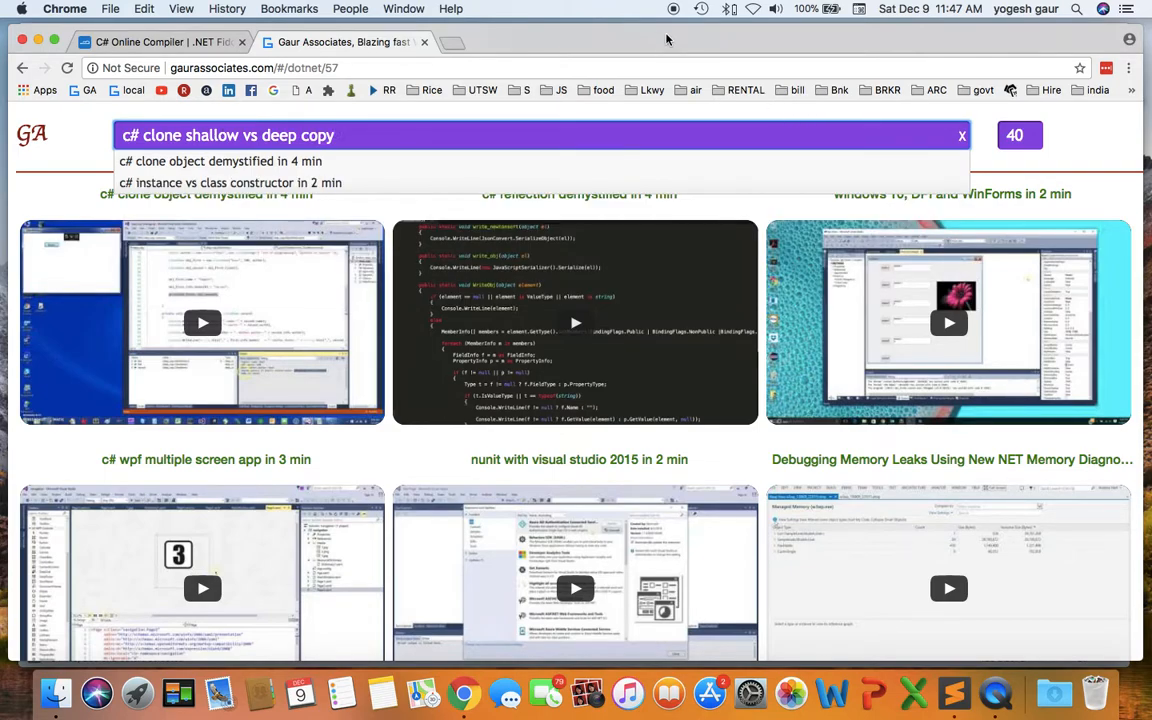